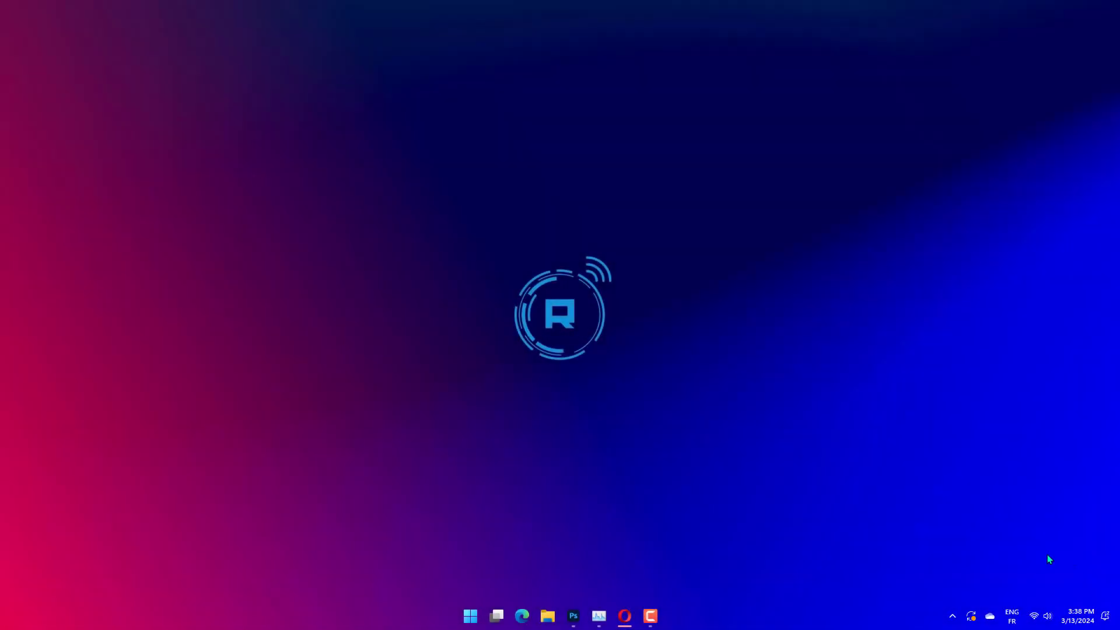
mouse_move(1046, 557)
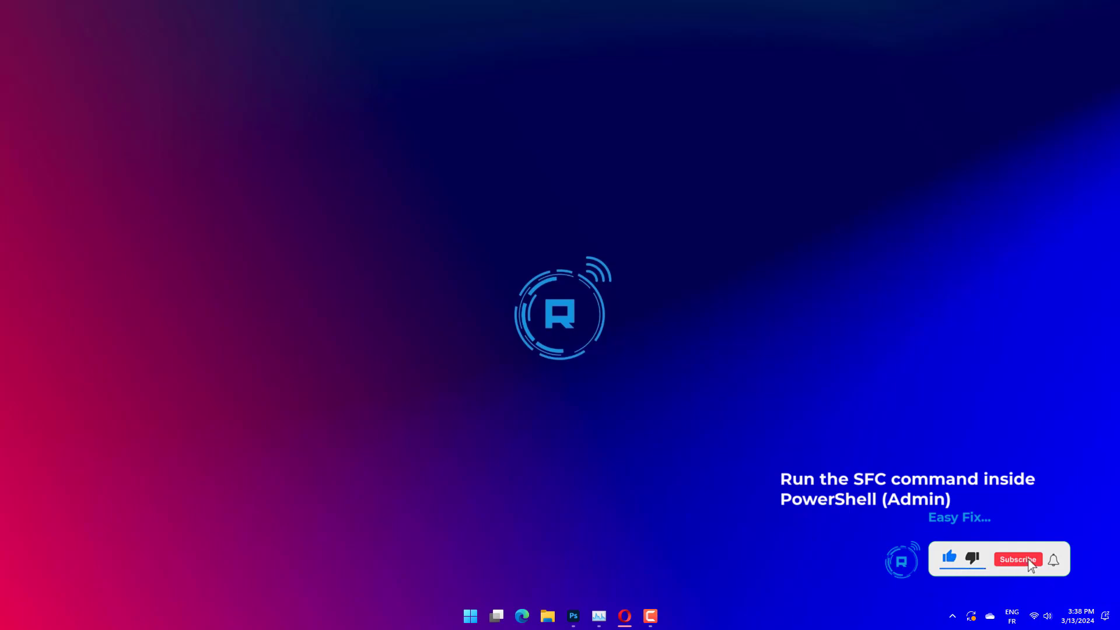
Enter sfc /scannow at an administrator PowerShell prompt, then dismiss the window
right_click(469, 616)
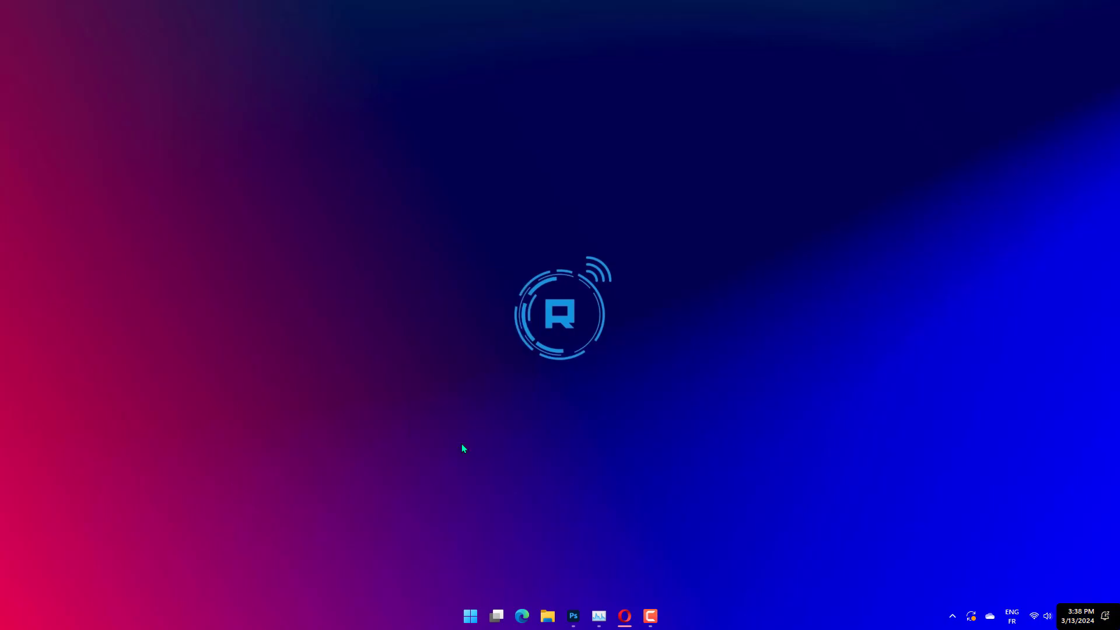
left_click(664, 616)
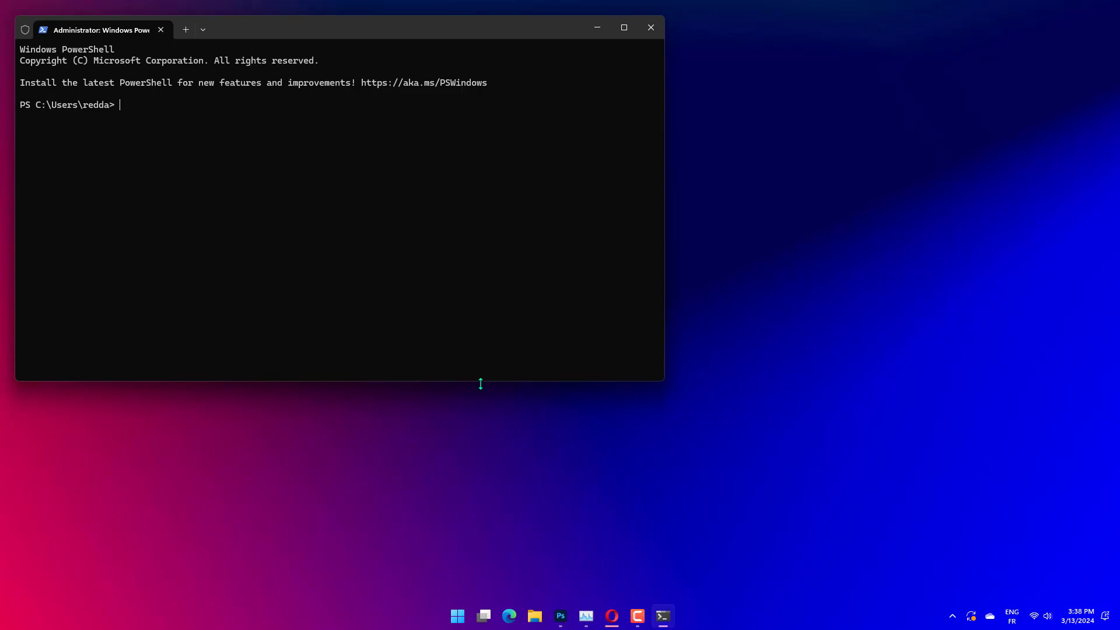
type("sfc /scannow")
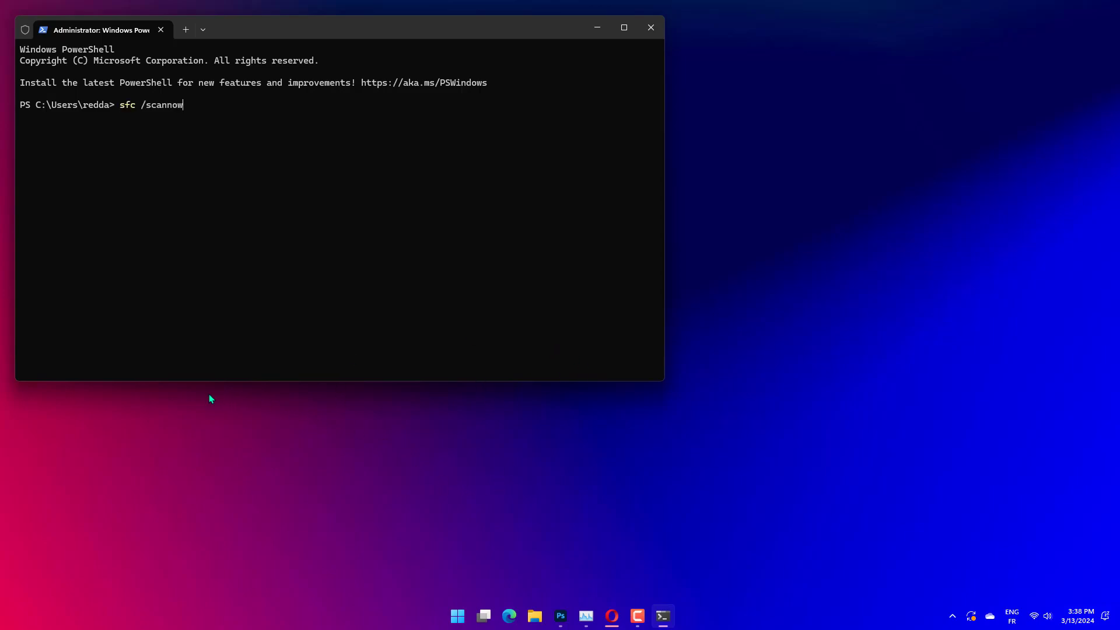
mouse_move(623, 36)
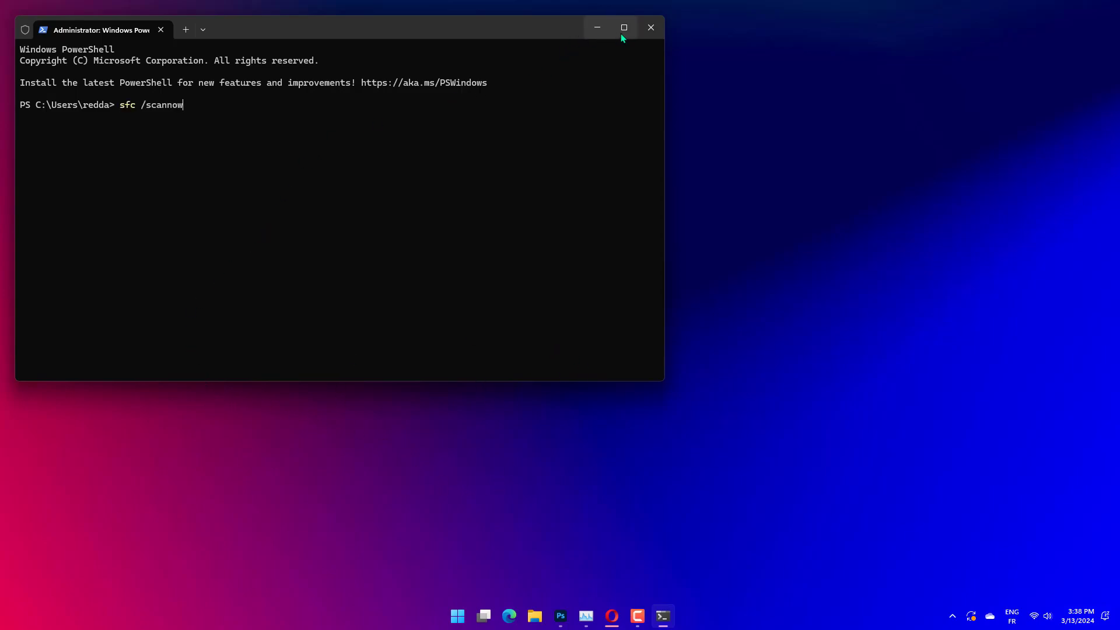
left_click(652, 28)
type("mdsched.exe")
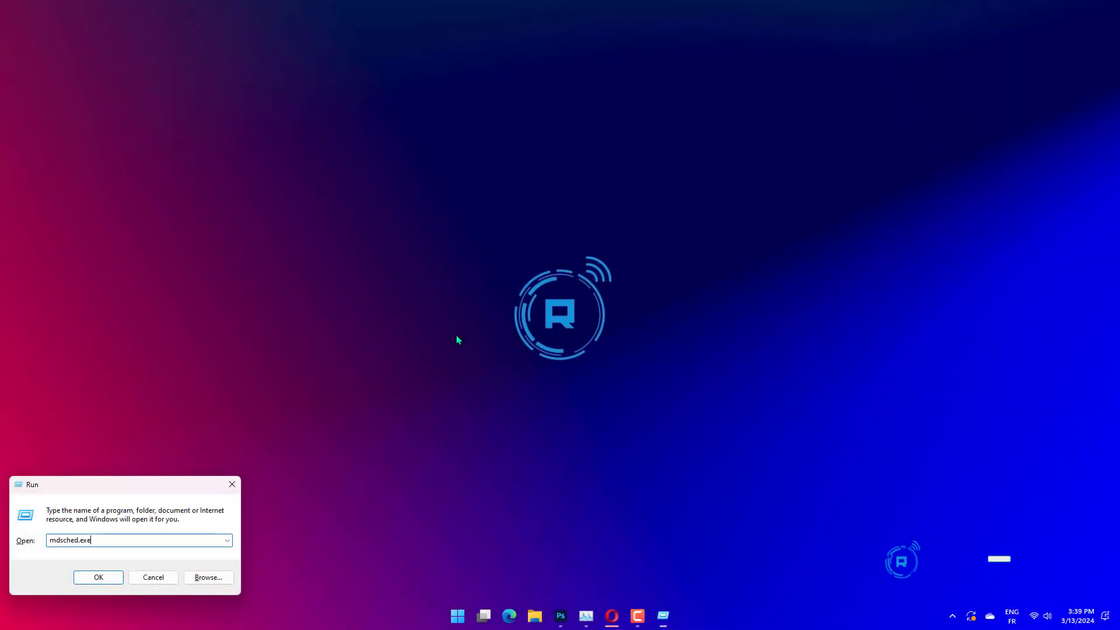
left_click(98, 578)
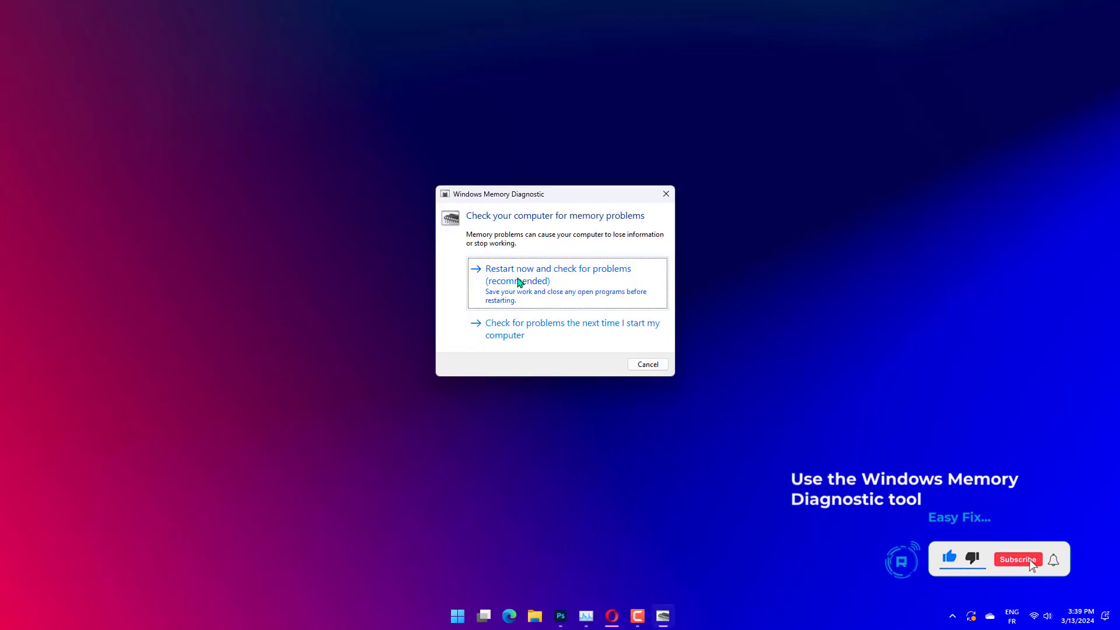
left_click(1018, 559)
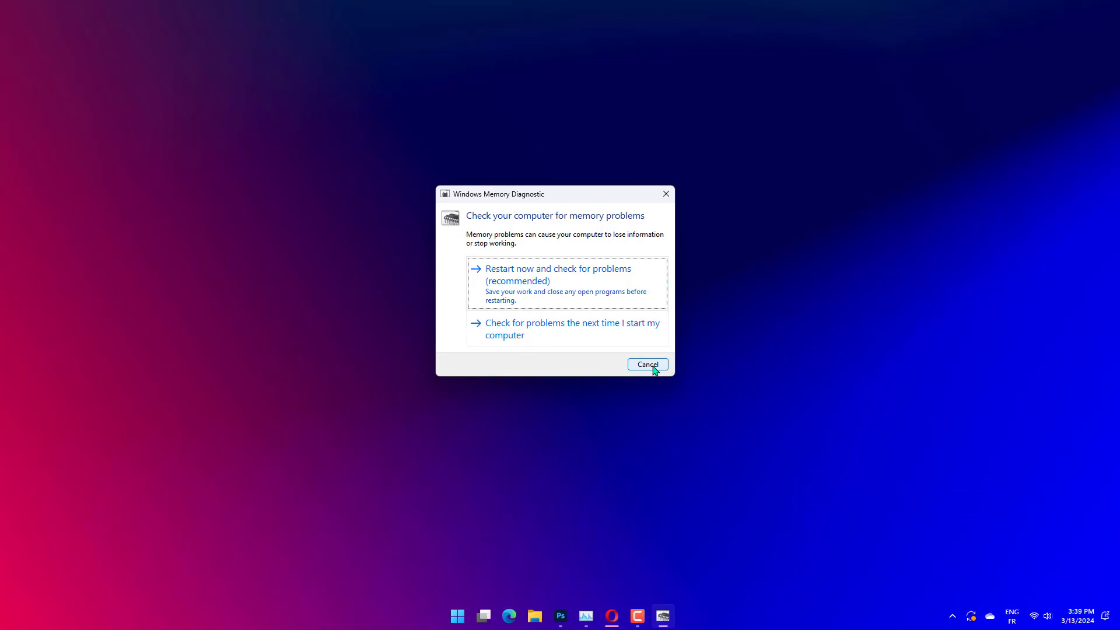
left_click(647, 364)
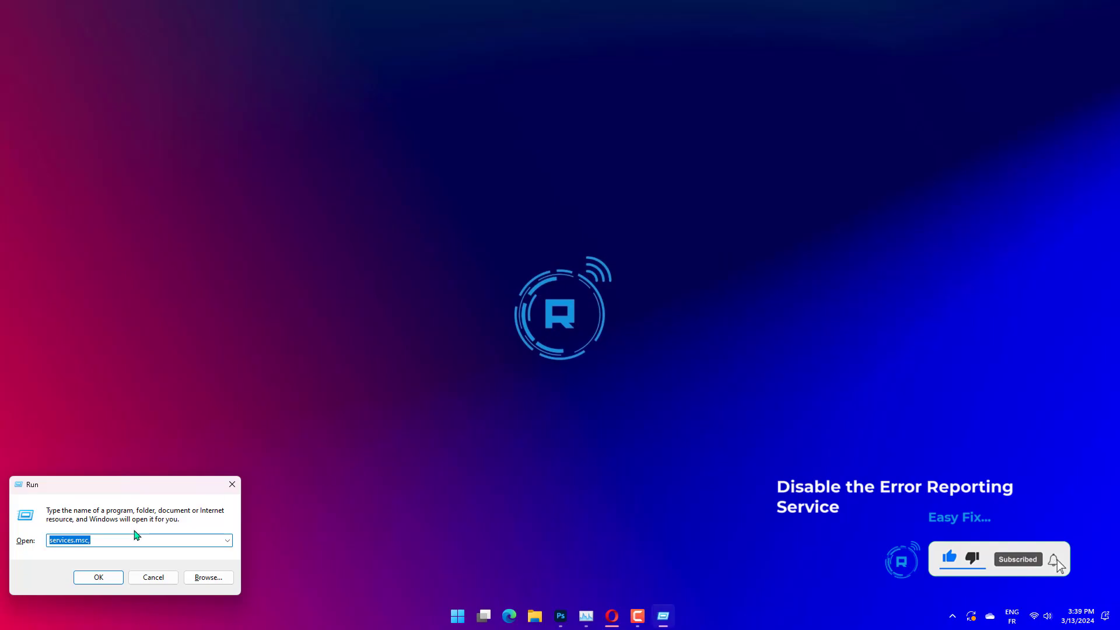
Review the Windows Error Reporting Service startup type (Manual) in its properties and confirm with OK
left_click(98, 577)
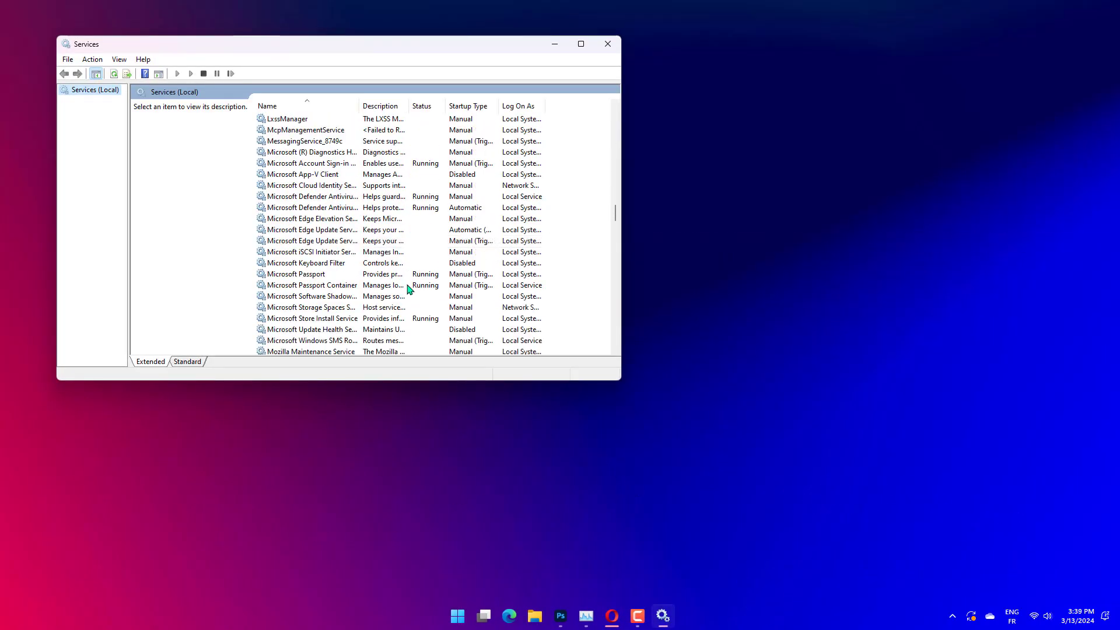
scroll("down", 3)
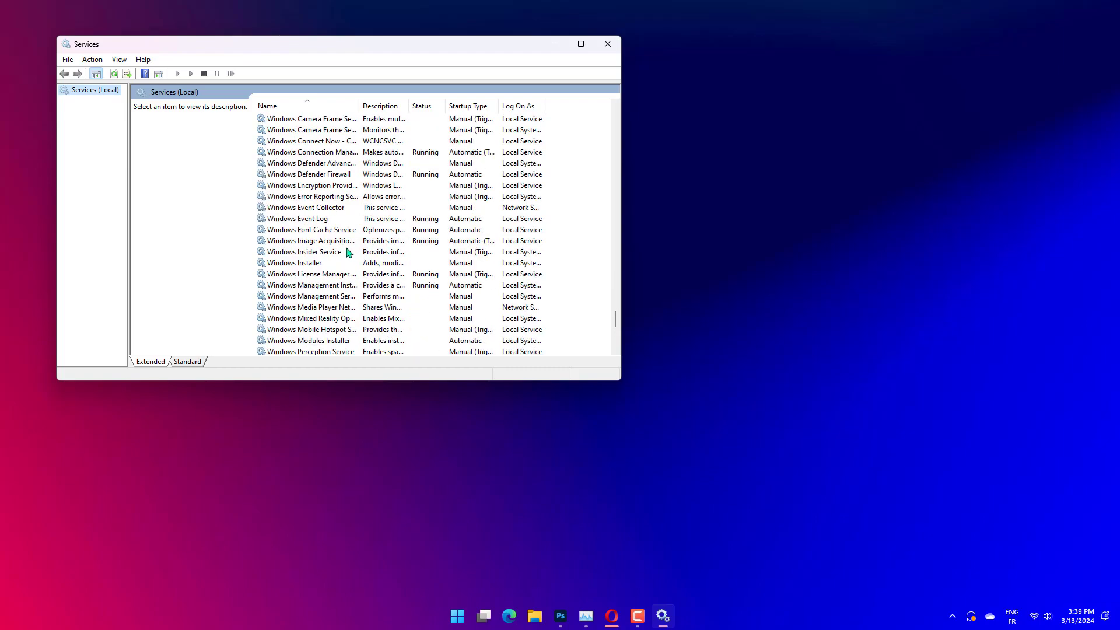
double_click(310, 196)
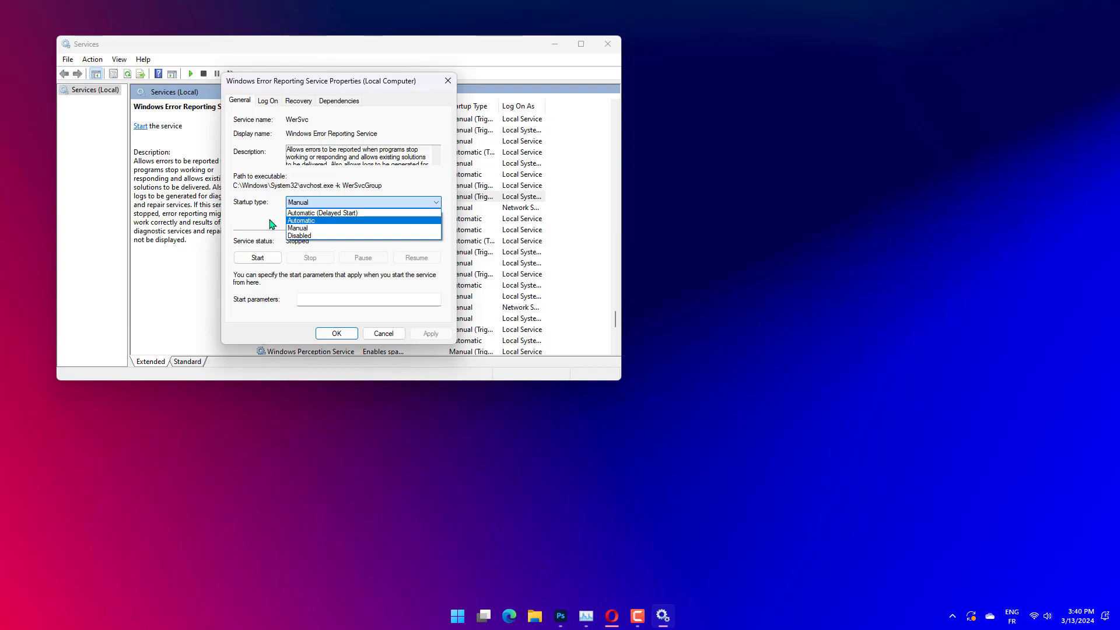
left_click(298, 228)
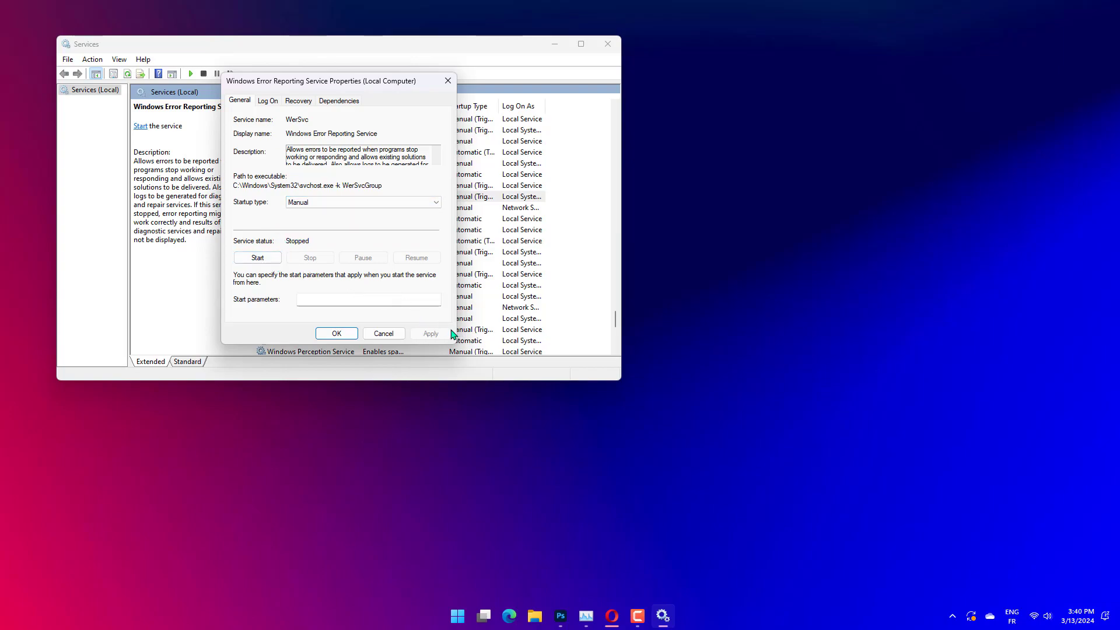
mouse_move(352, 341)
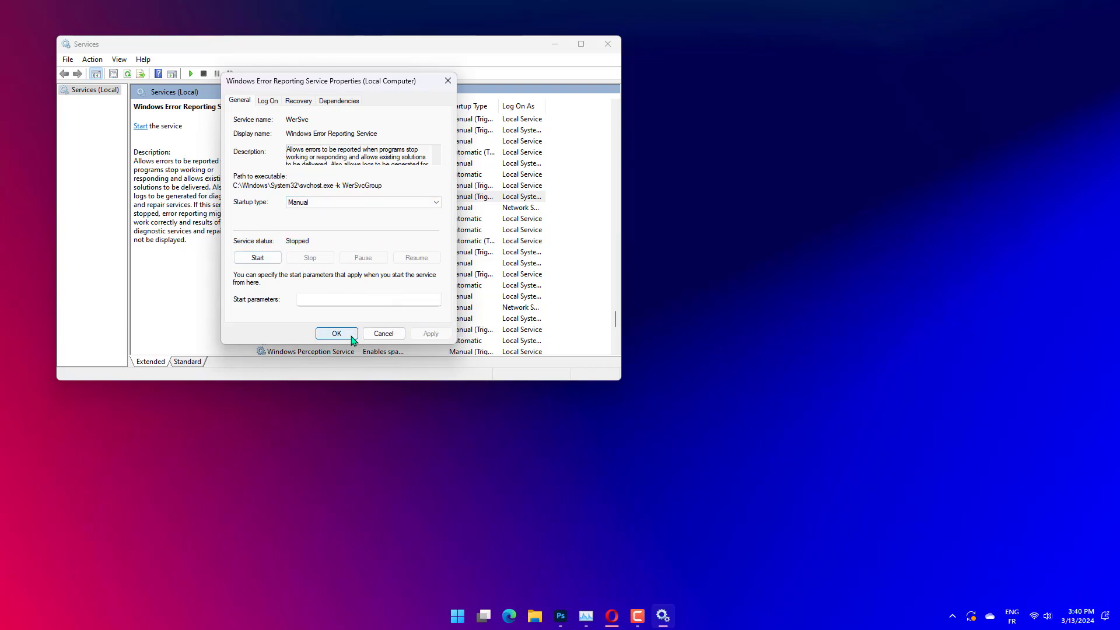
left_click(336, 334)
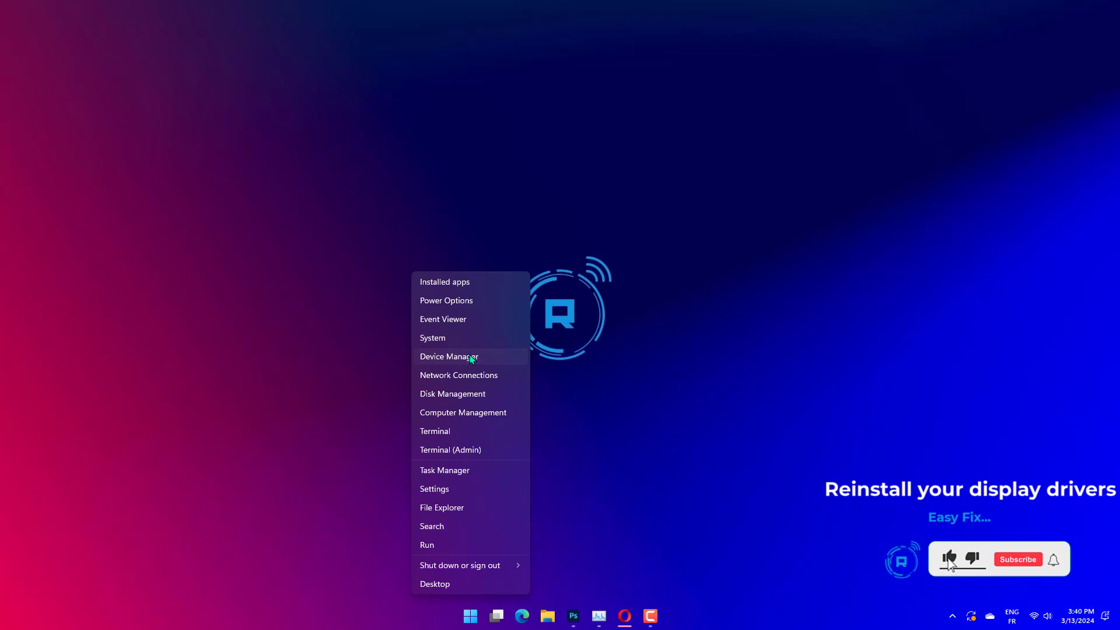
Uninstall the Intel(R) UHD Graphics 630 adapter under Display adaptors and close Device Manager
left_click(449, 357)
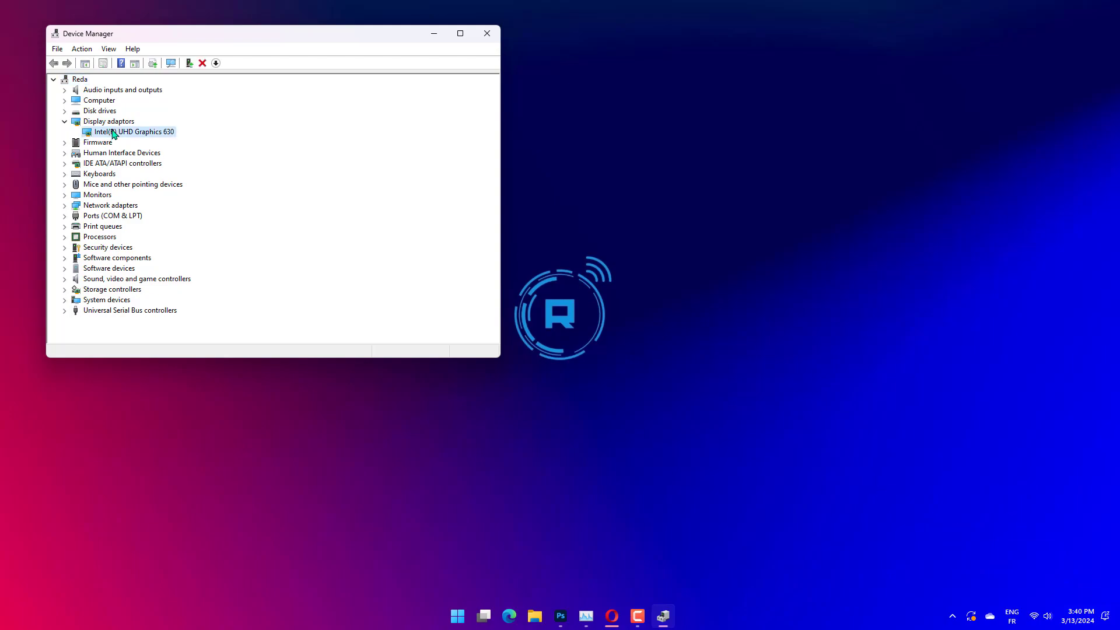
right_click(126, 132)
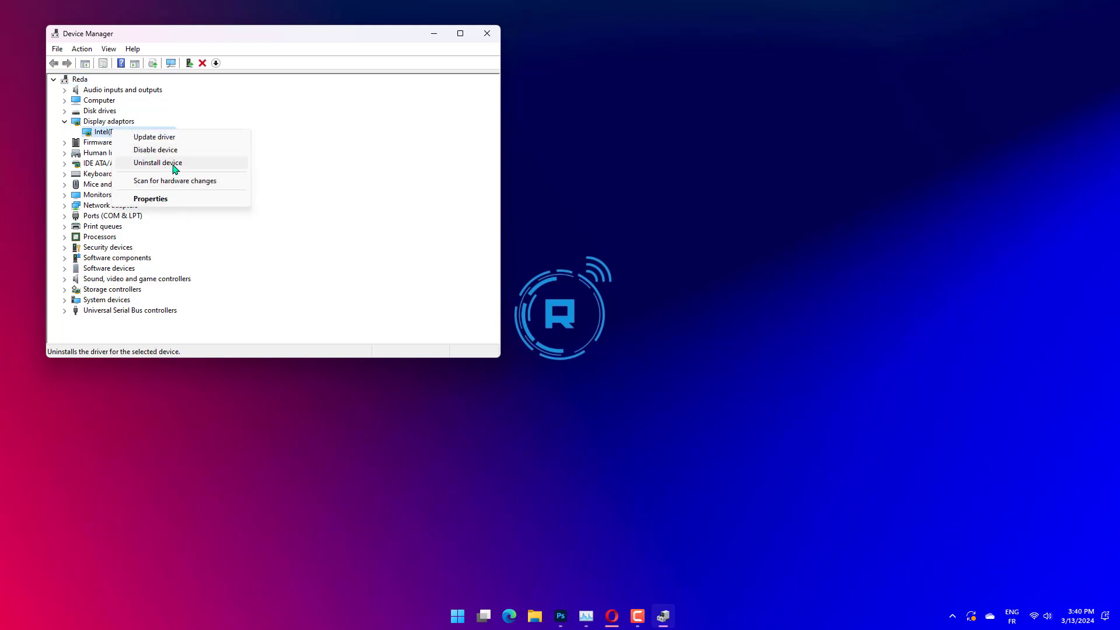
left_click(301, 43)
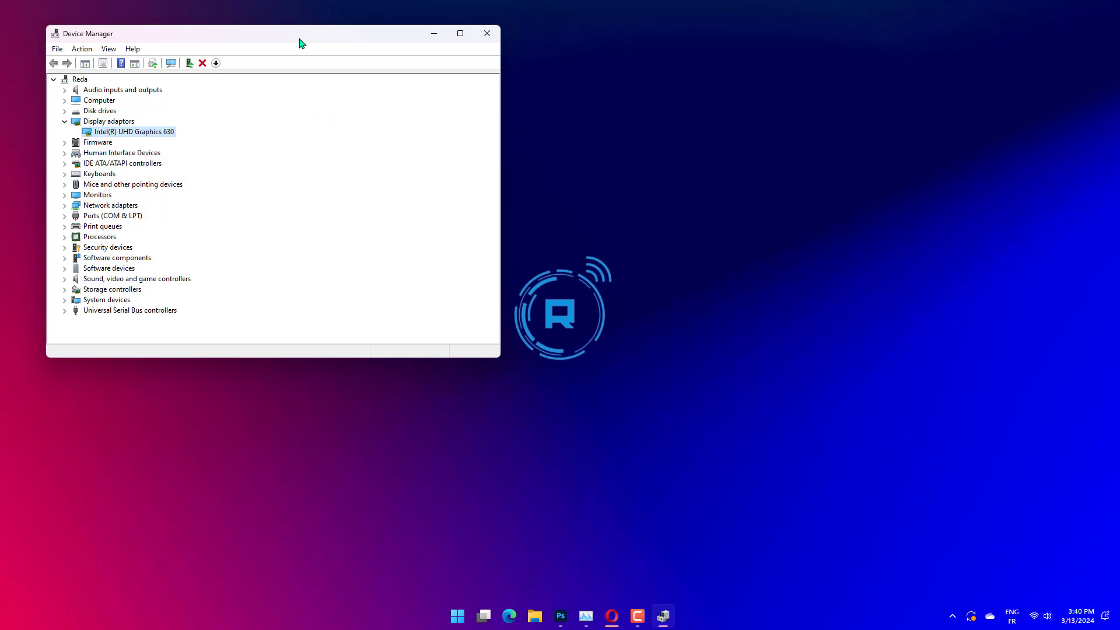
left_click(486, 33)
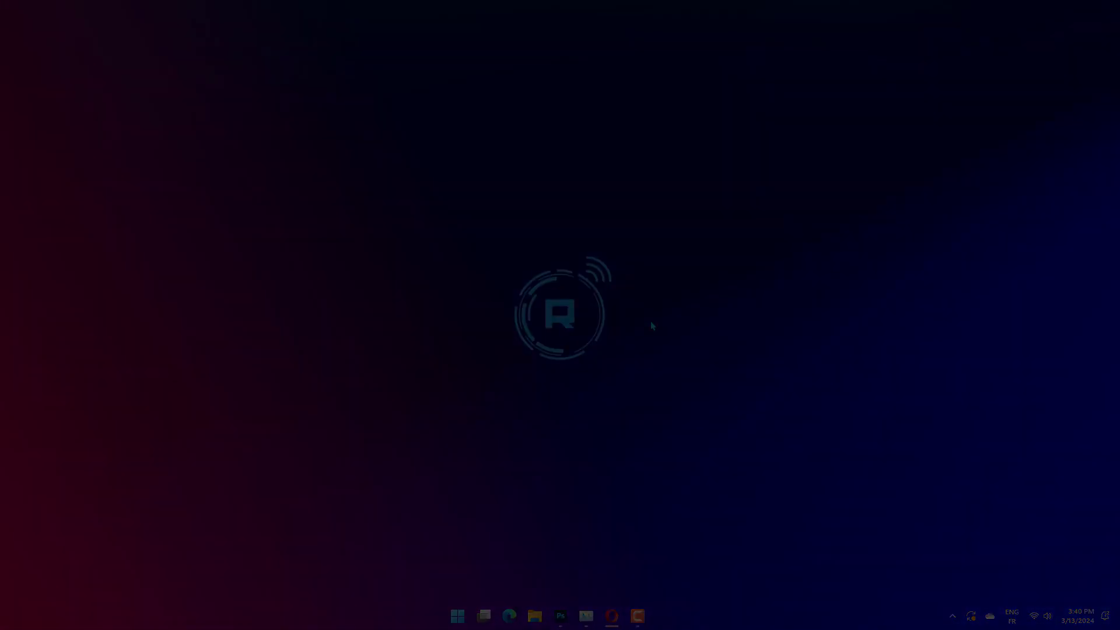